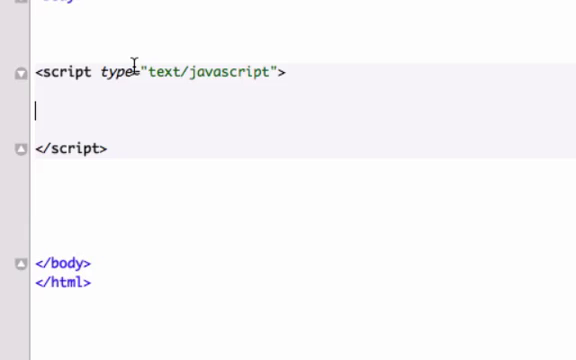
{"action": "mouse_move", "coordinate": [64, 20]}
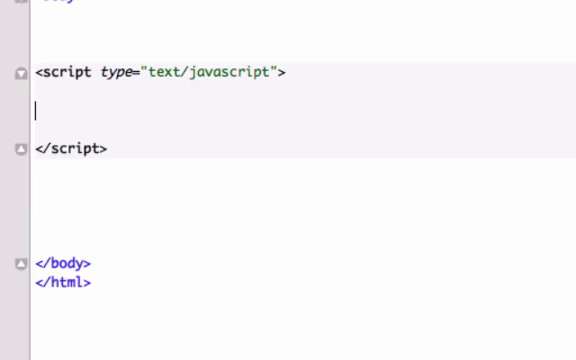
{"action": "type", "text": "var one"}
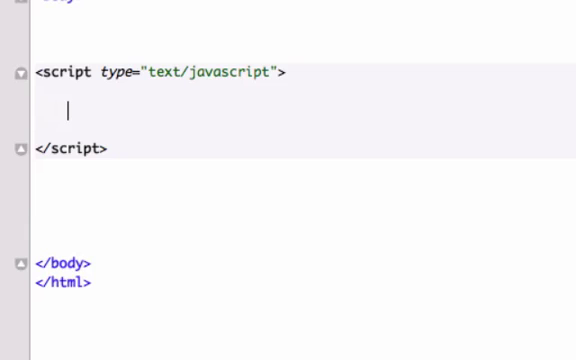
{"action": "type", "text": "var one"}
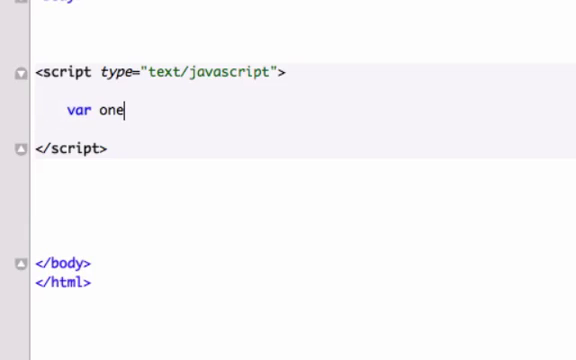
{"action": "type", "text": "= 10;"}
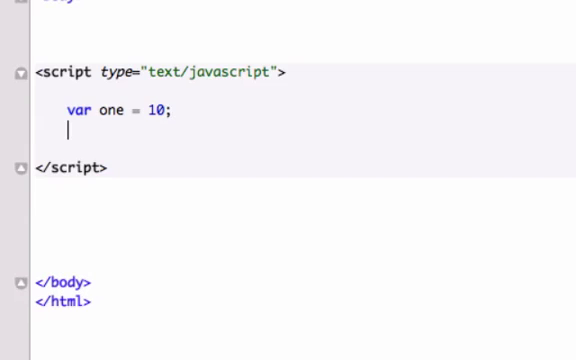
{"action": "type", "text": "docu"}
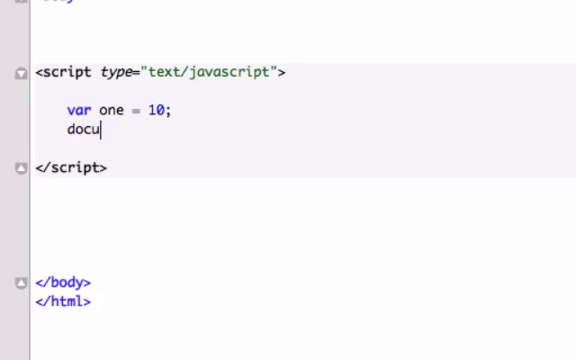
{"action": "type", "text": "ment.wri"}
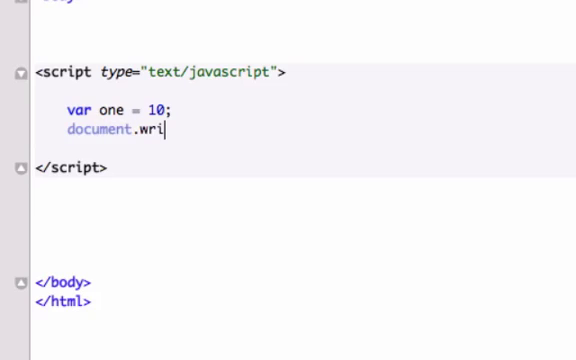
{"action": "type", "text": "te()"}
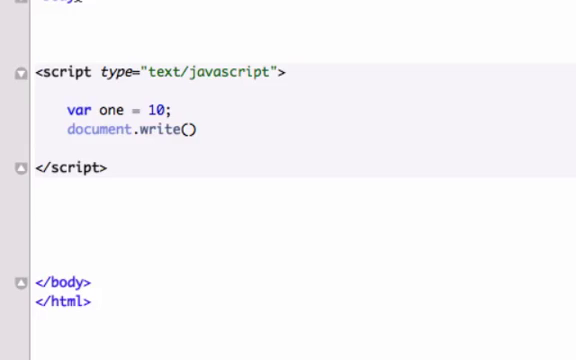
{"action": "type", "text": "one"}
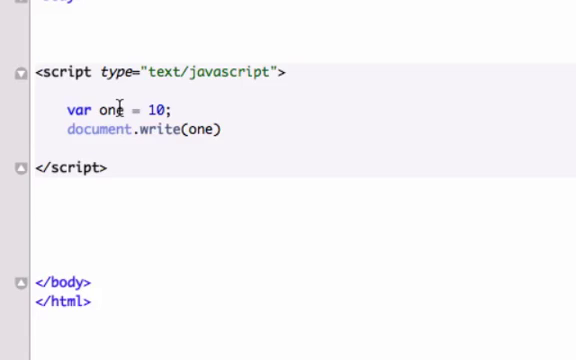
{"action": "type", "text": "two"}
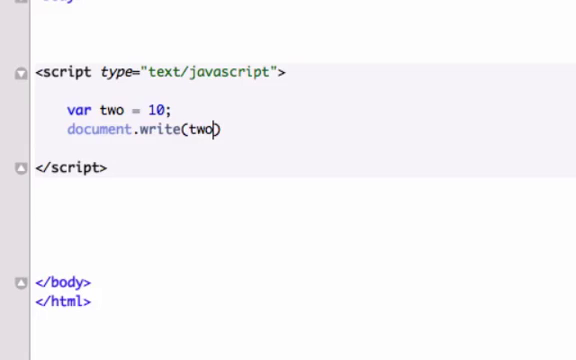
{"action": "type", "text": ";"}
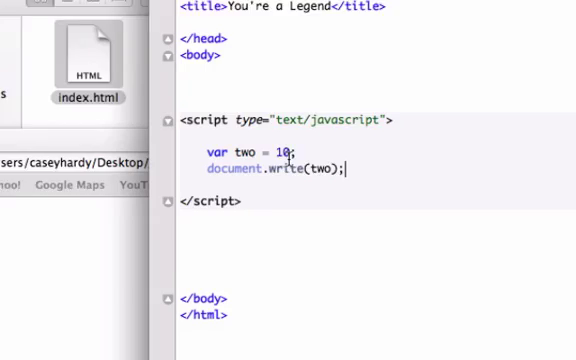
{"action": "scroll", "scroll_direction": "down", "scroll_amount": 3}
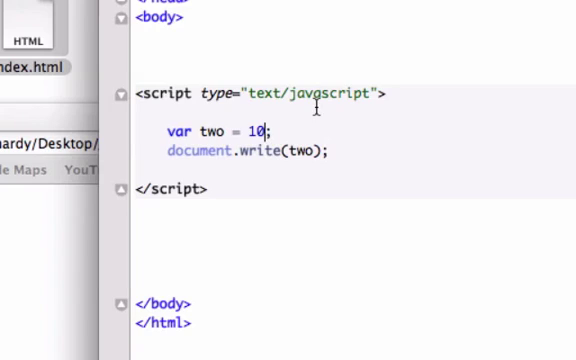
{"action": "type", "text": "+5"}
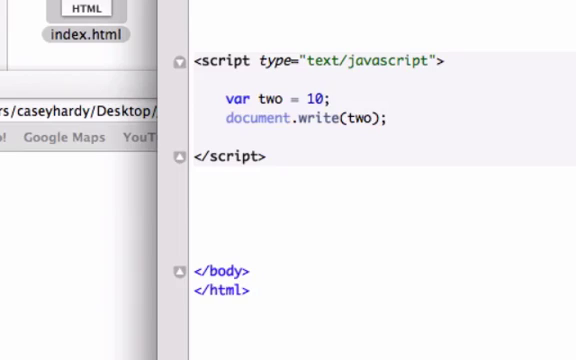
{"action": "type", "text": "*"}
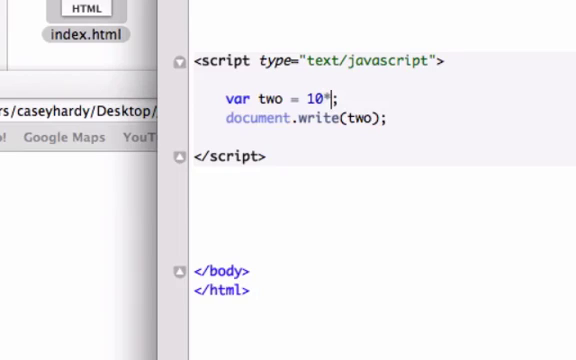
{"action": "type", "text": "10"}
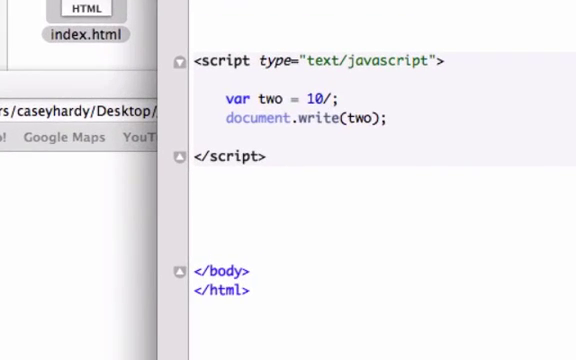
{"action": "type", "text": "2"}
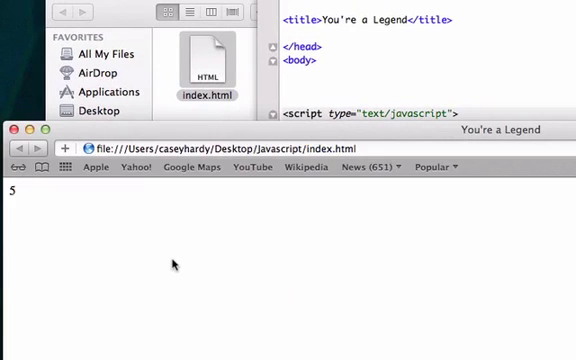
{"action": "mouse_move", "coordinate": [184, 250]}
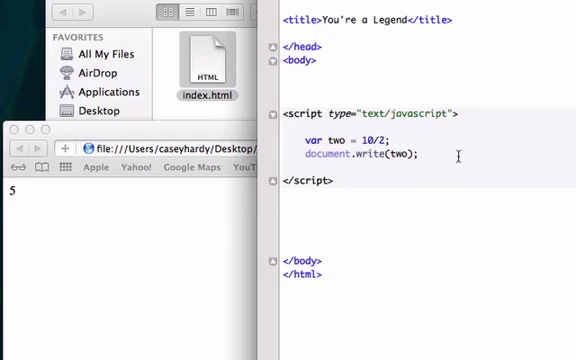
{"action": "type", "text": "CONT"}
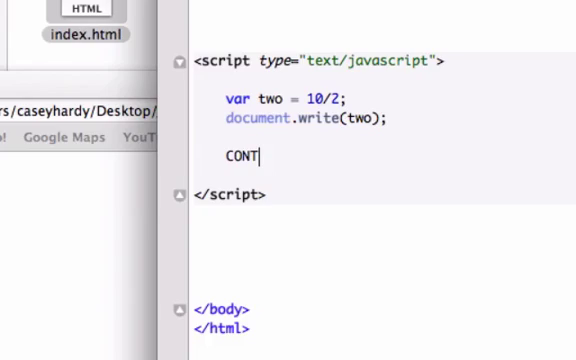
{"action": "type", "text": "STA"}
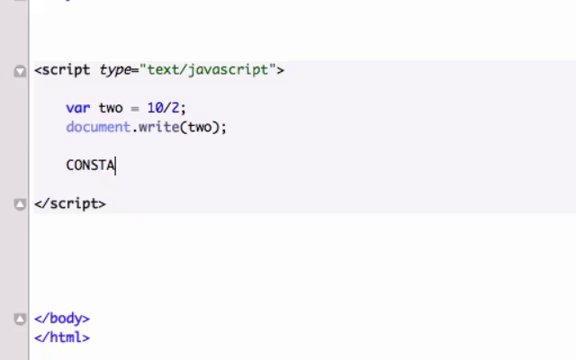
{"action": "type", "text": "NTS"}
{"action": "left_click", "coordinate": [126, 108]}
{"action": "type", "text": "v"}
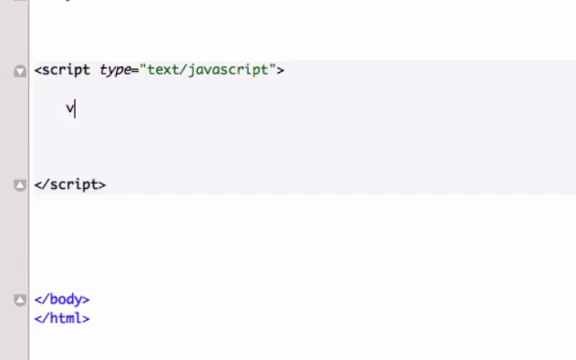
{"action": "type", "text": "ar"}
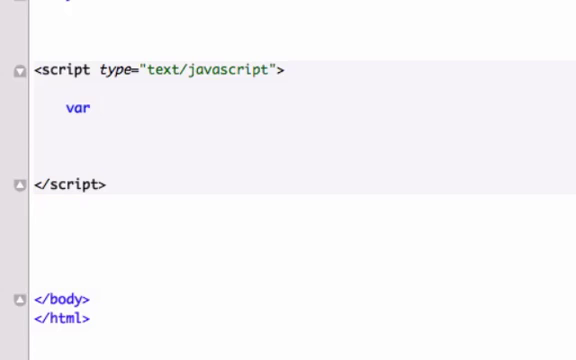
{"action": "type", "text": "firstVar"}
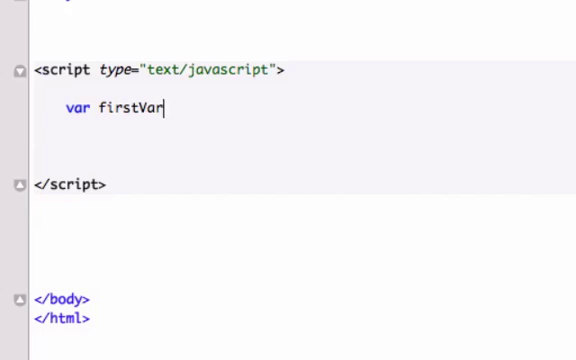
{"action": "type", "text": "="}
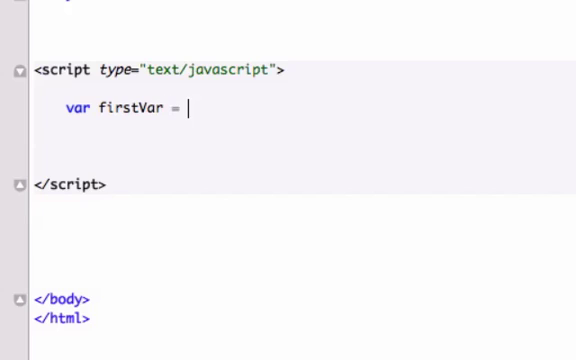
{"action": "type", "text": "10"}
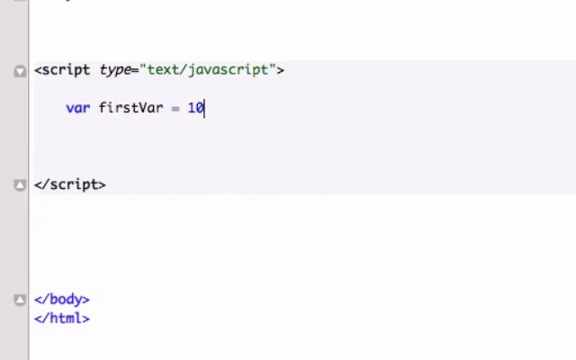
{"action": "type", "text": ";"}
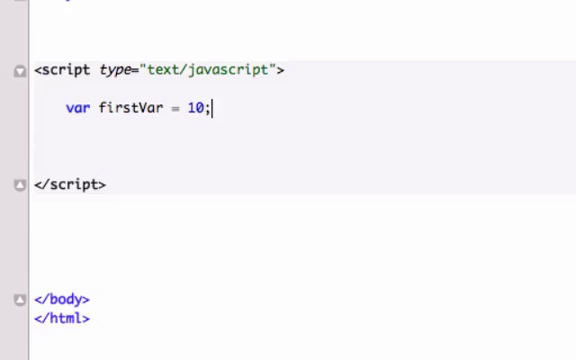
{"action": "type", "text": "// integer"}
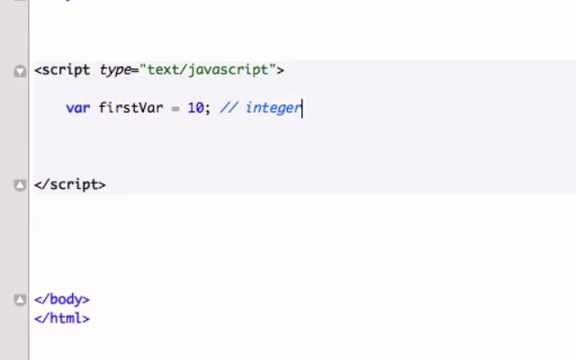
{"action": "type", "text": "var"}
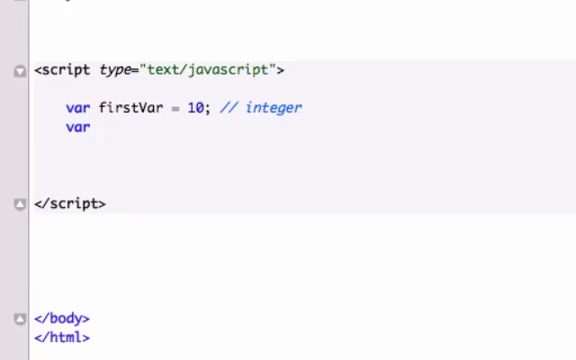
{"action": "type", "text": "seconf"}
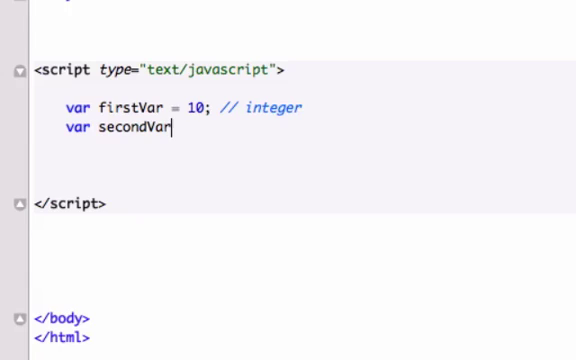
{"action": "type", "text": "= \"\""}
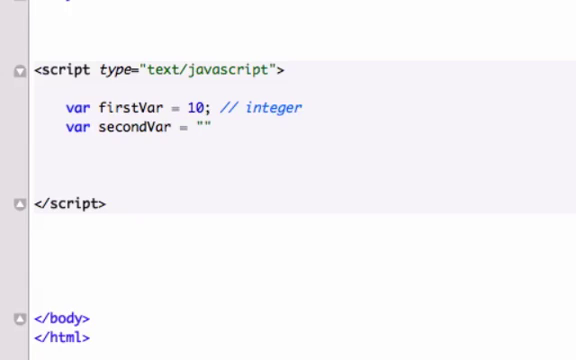
{"action": "type", "text": "My favor"}
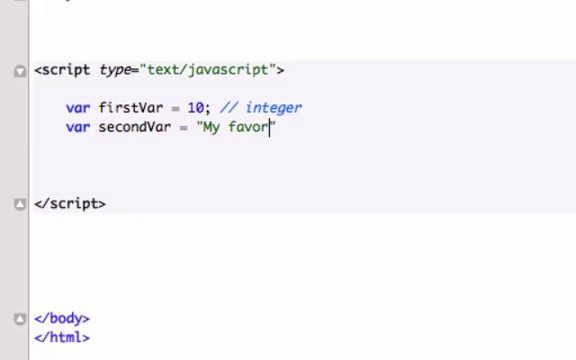
{"action": "type", "text": "ite band is"}
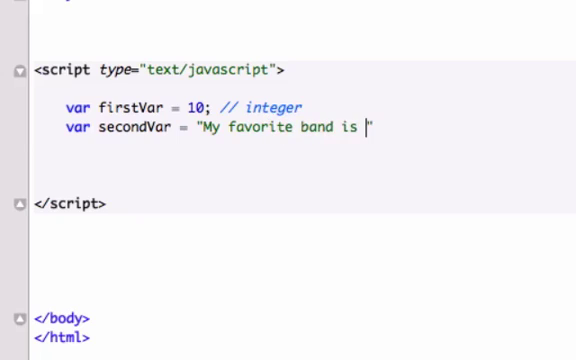
{"action": "type", "text": "the Clash"}
{"action": "type", "text": "doc"}
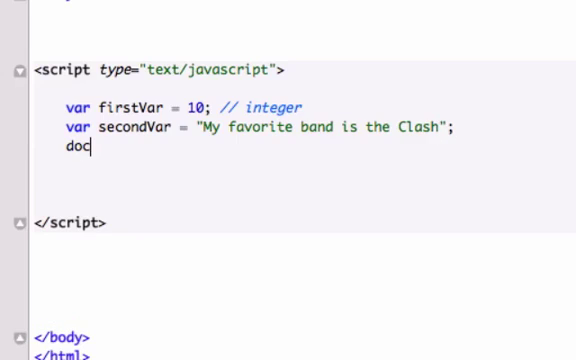
{"action": "type", "text": "ument."}
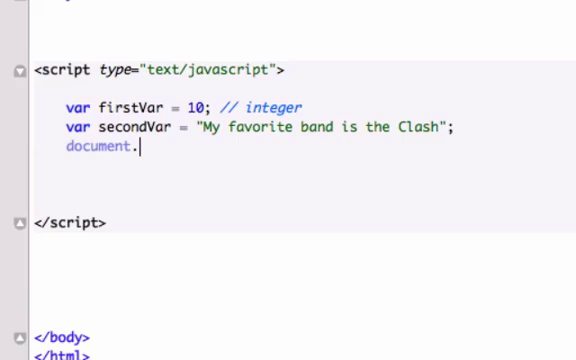
{"action": "type", "text": "write()"}
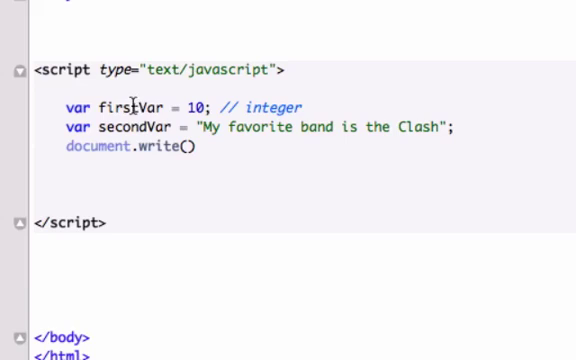
{"action": "mouse_move", "coordinate": [184, 154]}
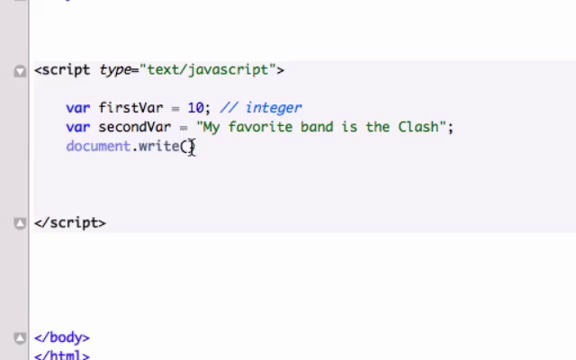
{"action": "type", "text": "fir"}
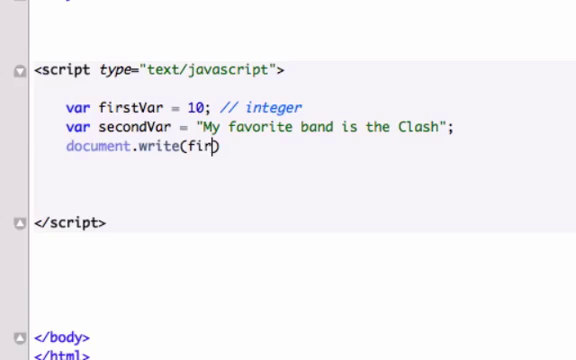
{"action": "type", "text": "stVar"}
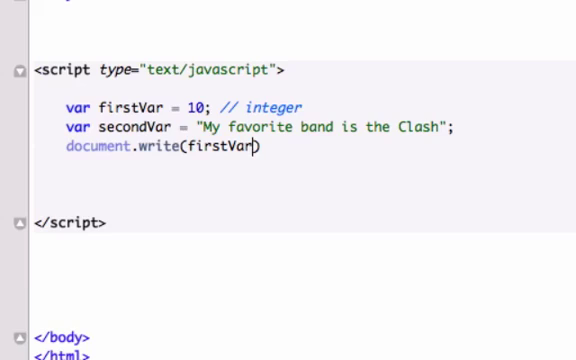
{"action": "type", "text": ";"}
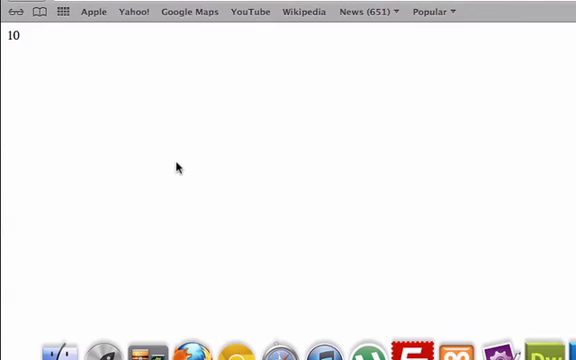
{"action": "type", "text": "My favorite band is the Clash\";"}
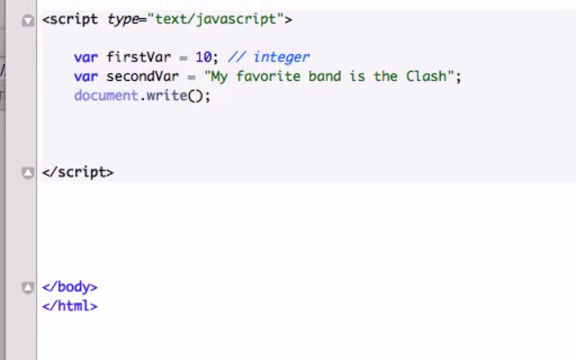
{"action": "type", "text": "first"}
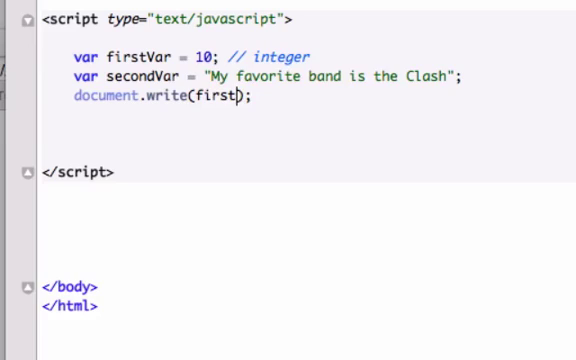
{"action": "type", "text": "Var+"}
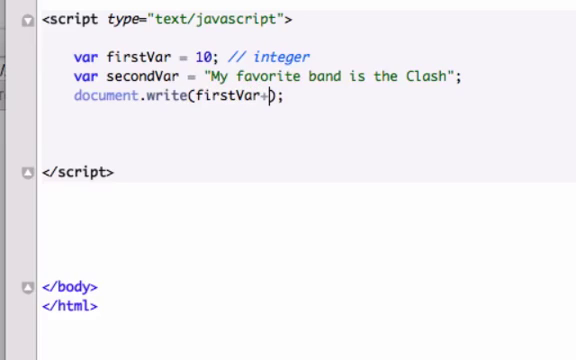
{"action": "type", "text": "secon"}
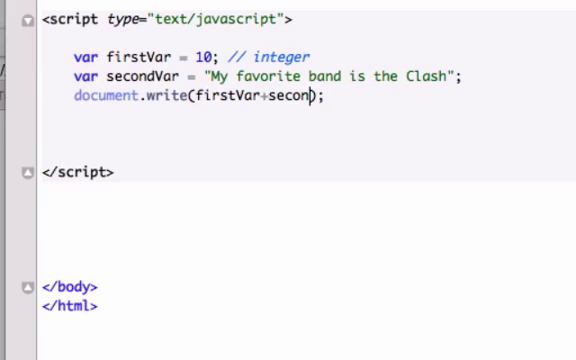
{"action": "type", "text": "dVar"}
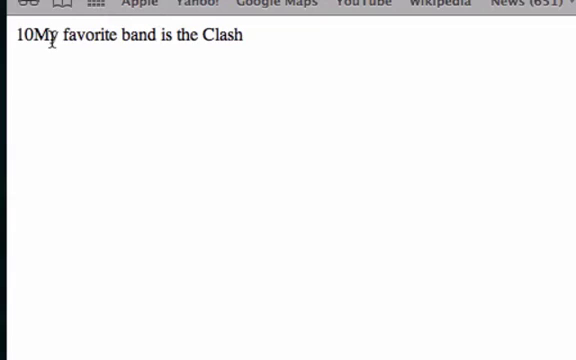
{"action": "mouse_move", "coordinate": [128, 58]}
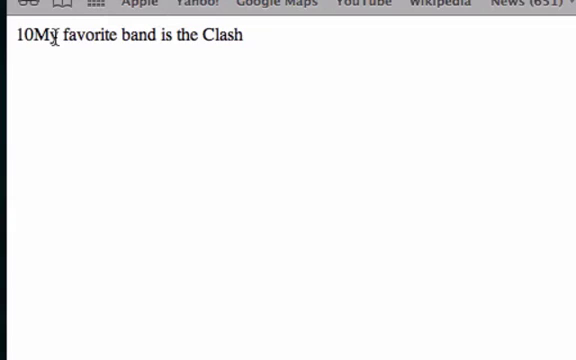
{"action": "mouse_move", "coordinate": [308, 56]}
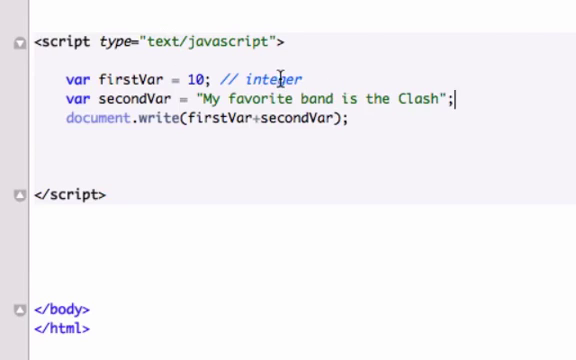
{"action": "type", "text": "//"}
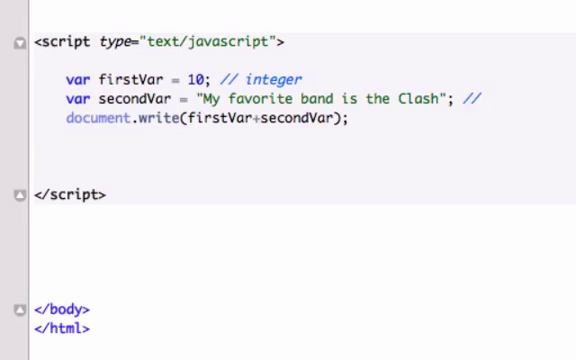
{"action": "type", "text": "string"}
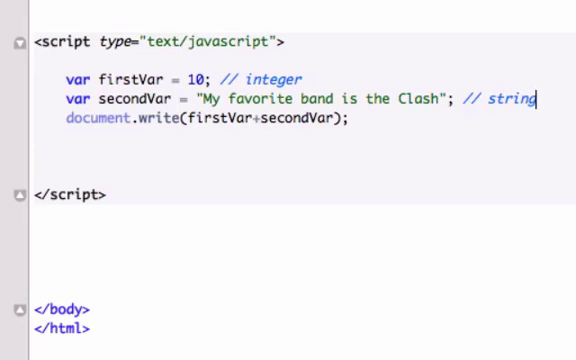